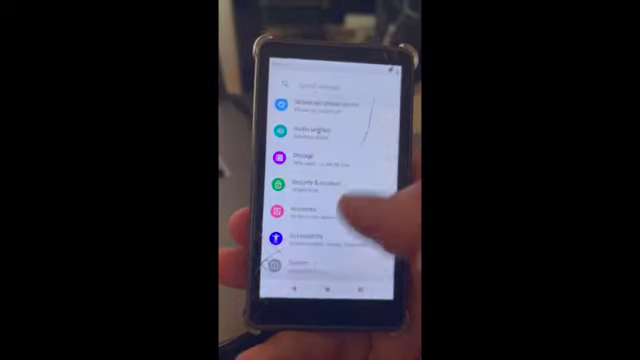
Open System Settings' Date & time page and pick a different time zone
left_click(306, 262)
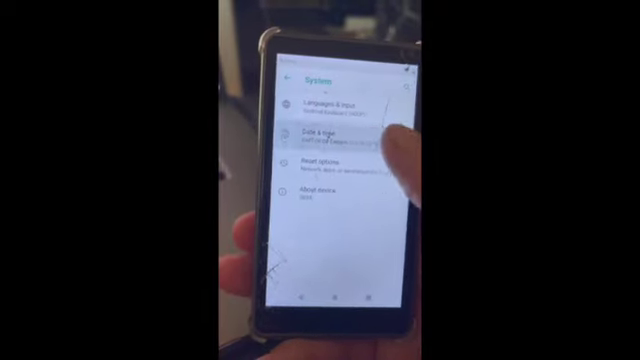
left_click(320, 135)
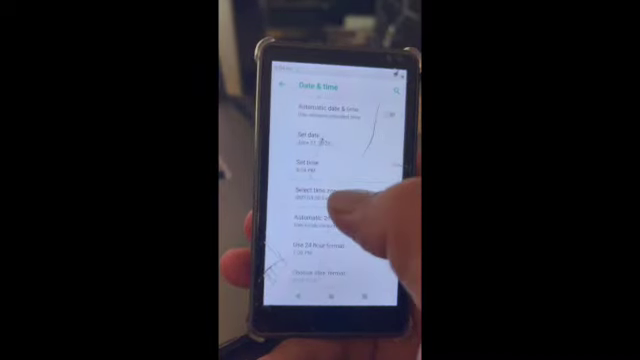
left_click(335, 193)
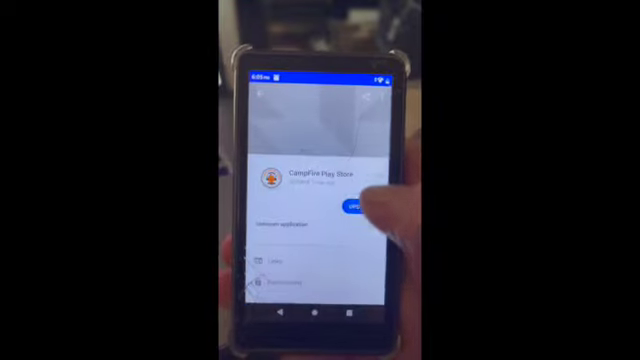
Update the CampFire Play Store app from its store listing
left_click(352, 206)
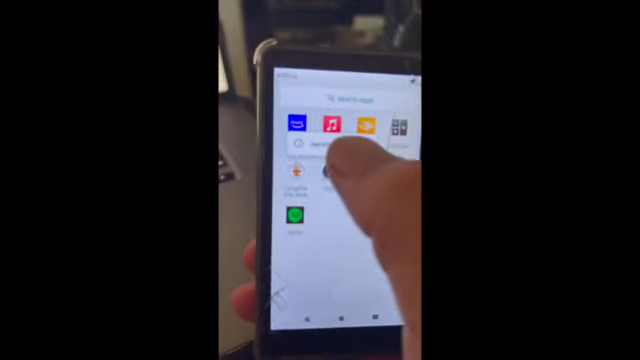
Clear CampFire Play Store's storage from its app info and confirm the deletion
left_click(305, 180)
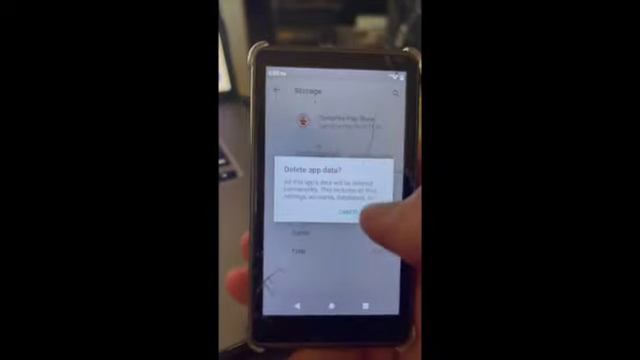
left_click(355, 217)
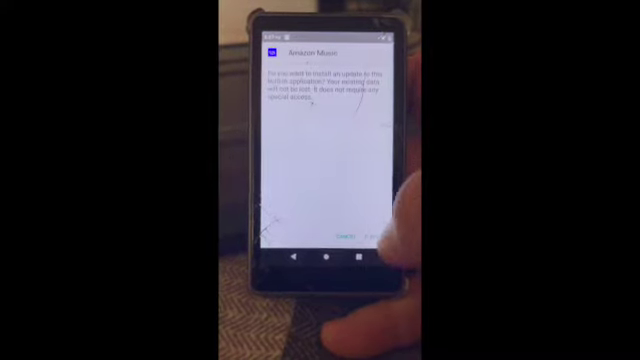
Confirm installing the Amazon Music update
left_click(350, 232)
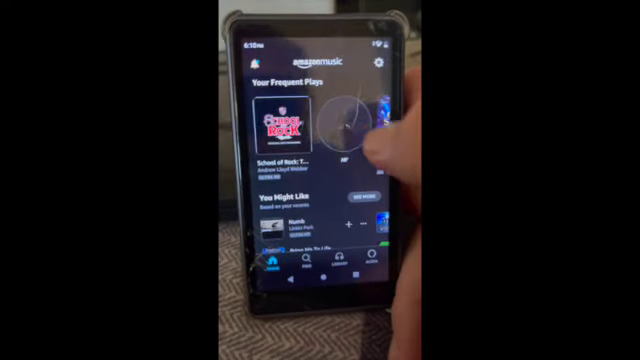
Open the School of Rock: The Musical album from Your Frequent Plays
left_click(278, 125)
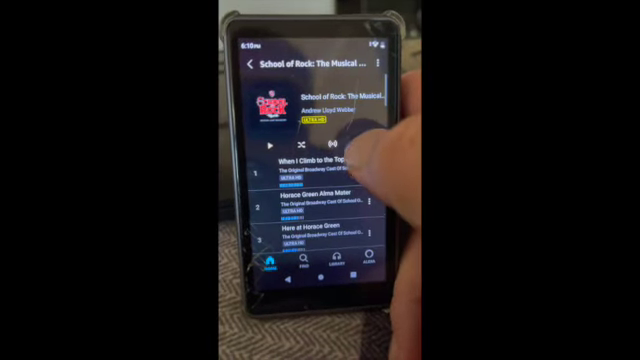